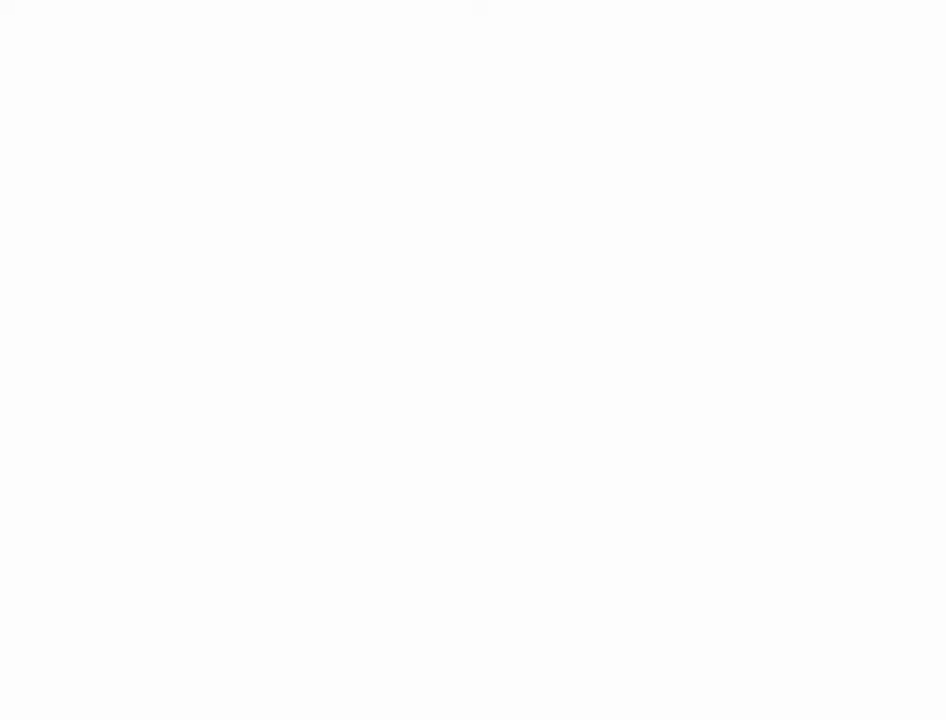
Step: Handwrite the heading 'Scalar' in red at the top left of the blank board
{"action": "left_click_drag", "start_coordinate": [56, 16], "coordinate": [44, 56]}
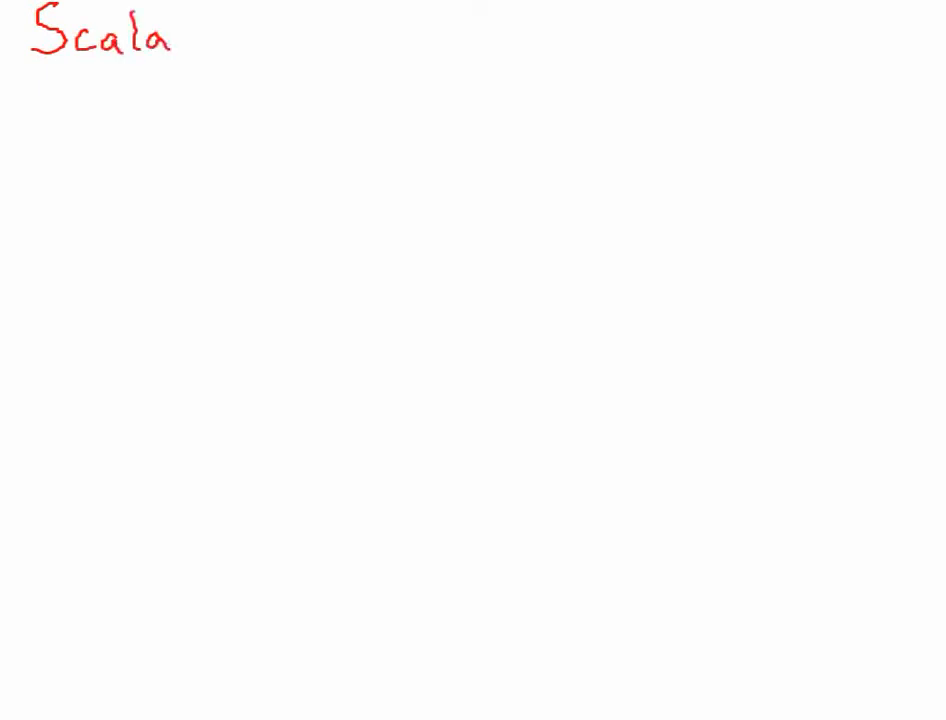
{"action": "type", "text": "r"}
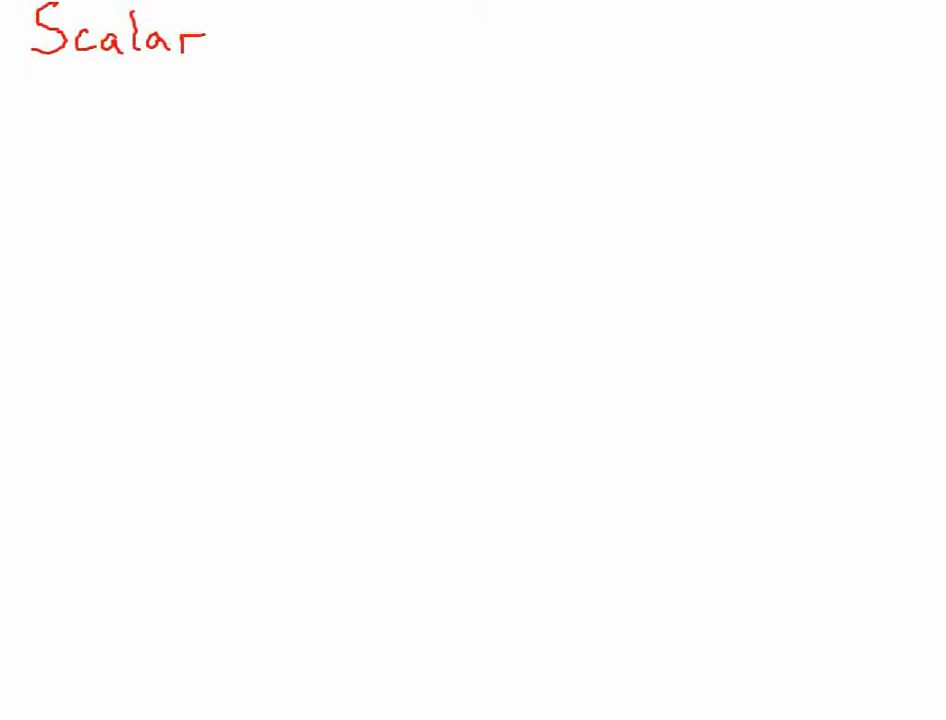
Step: Handwrite 'Vector' in red beneath 'Scalar', starting a 'd' beside Scalar
{"action": "left_click_drag", "start_coordinate": [40, 72], "coordinate": [58, 108]}
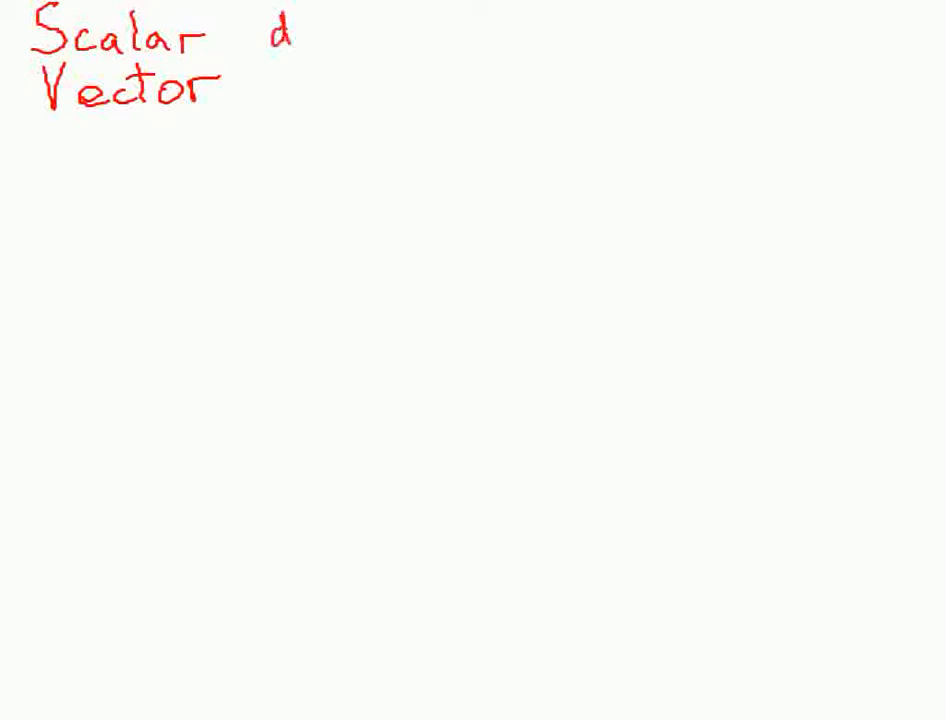
Step: Write 'd' beside Vector, 'Speed' after Scalar's d, and begin 'vel' after Vector's d
{"action": "type", "text": "d"}
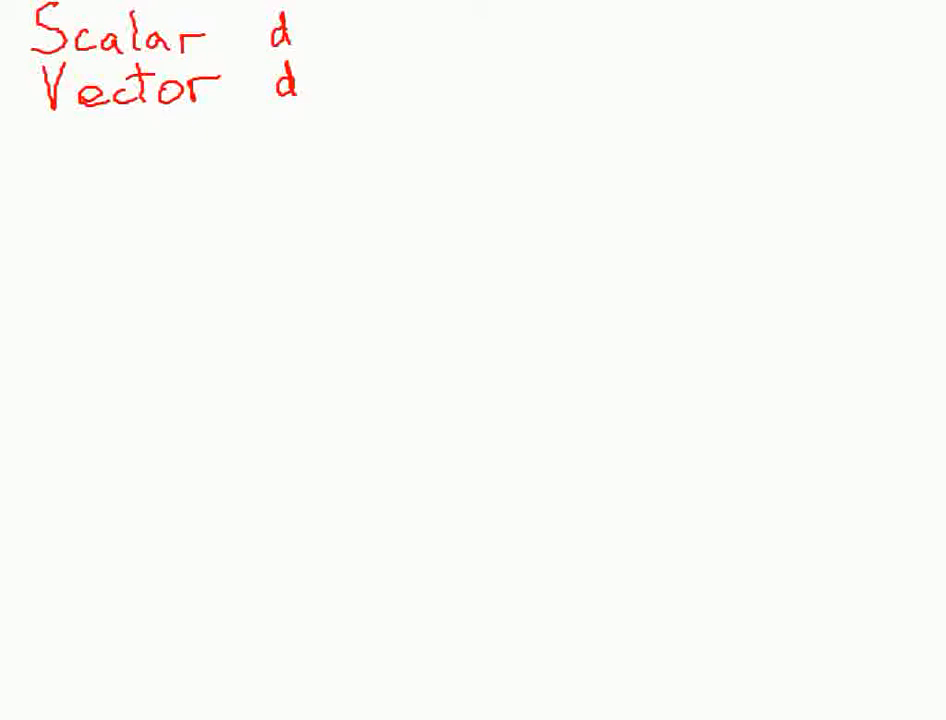
{"action": "type", "text": "5p"}
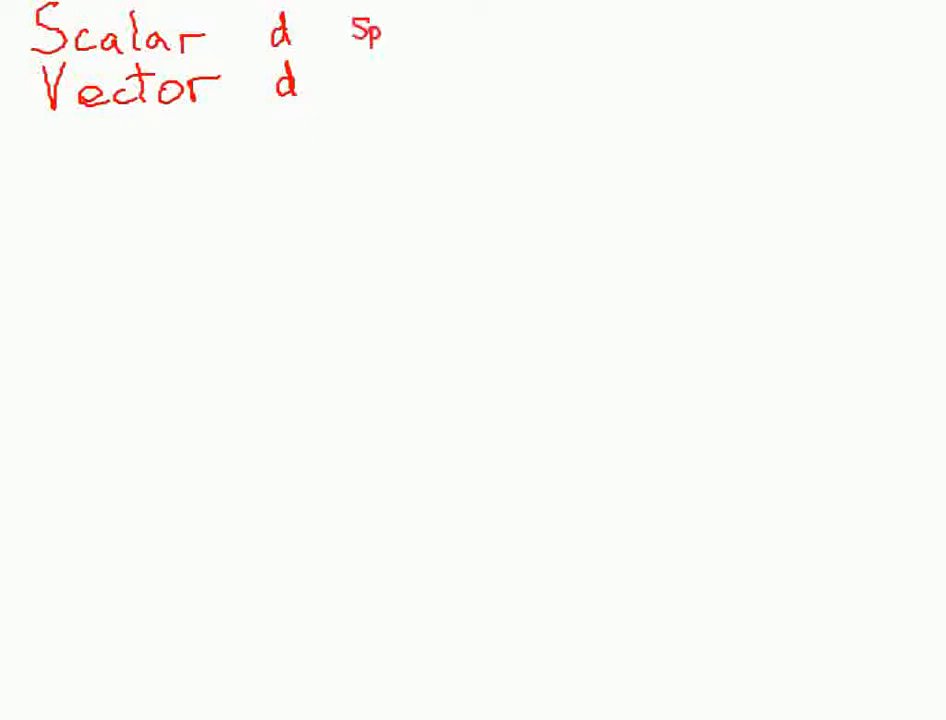
{"action": "type", "text": "eed"}
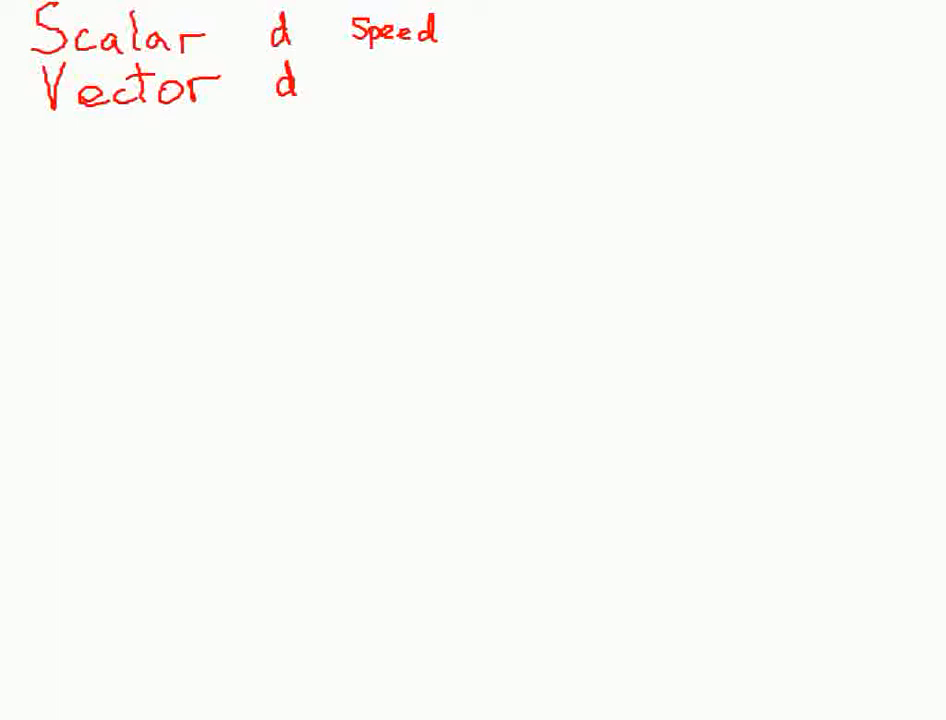
{"action": "type", "text": "Ve"}
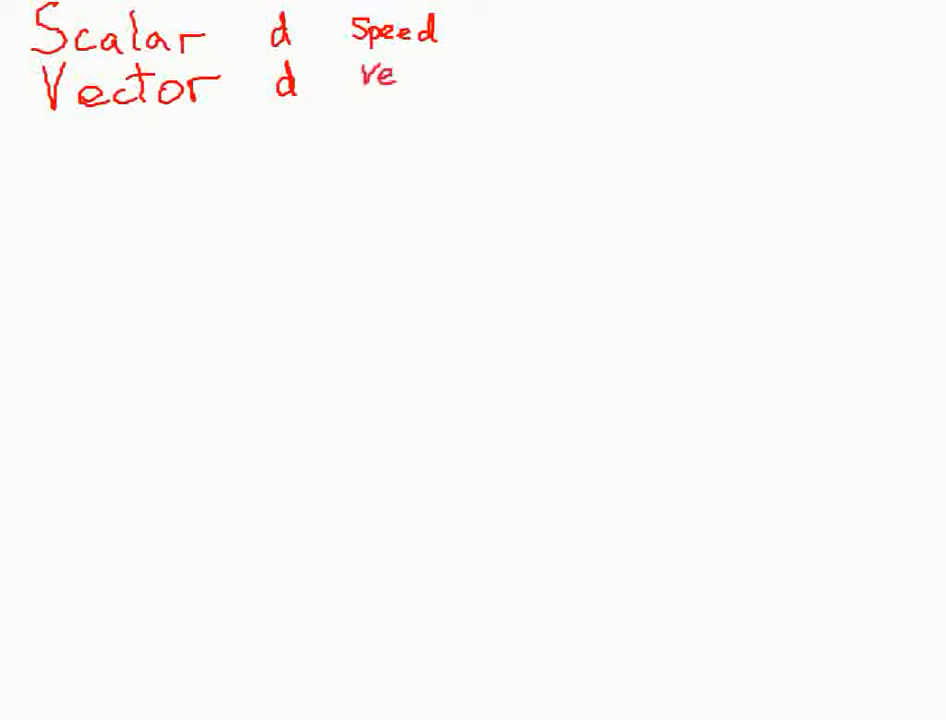
{"action": "type", "text": "l"}
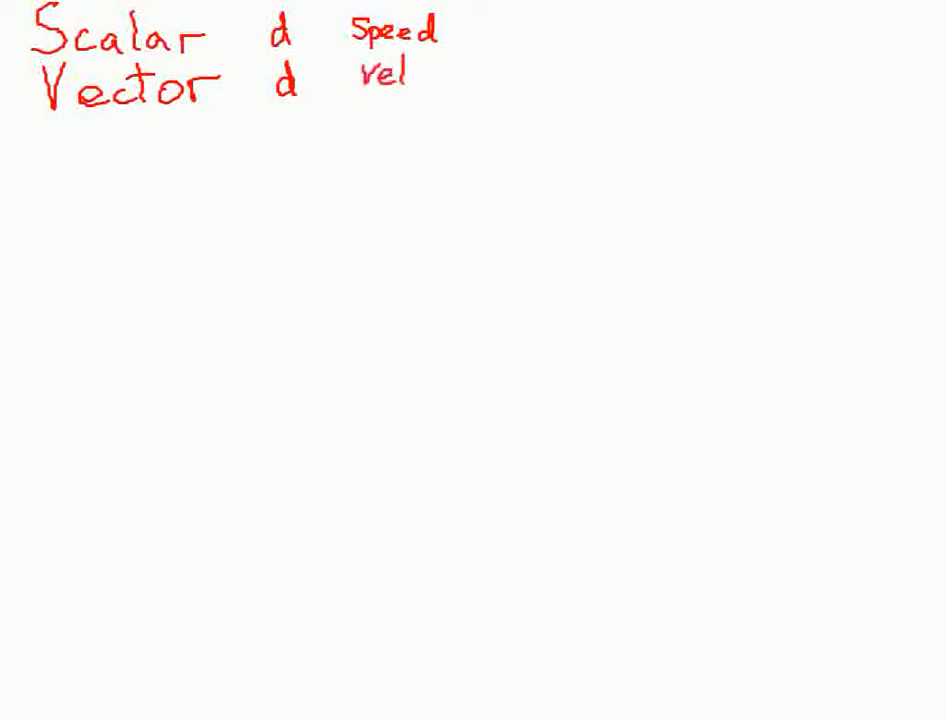